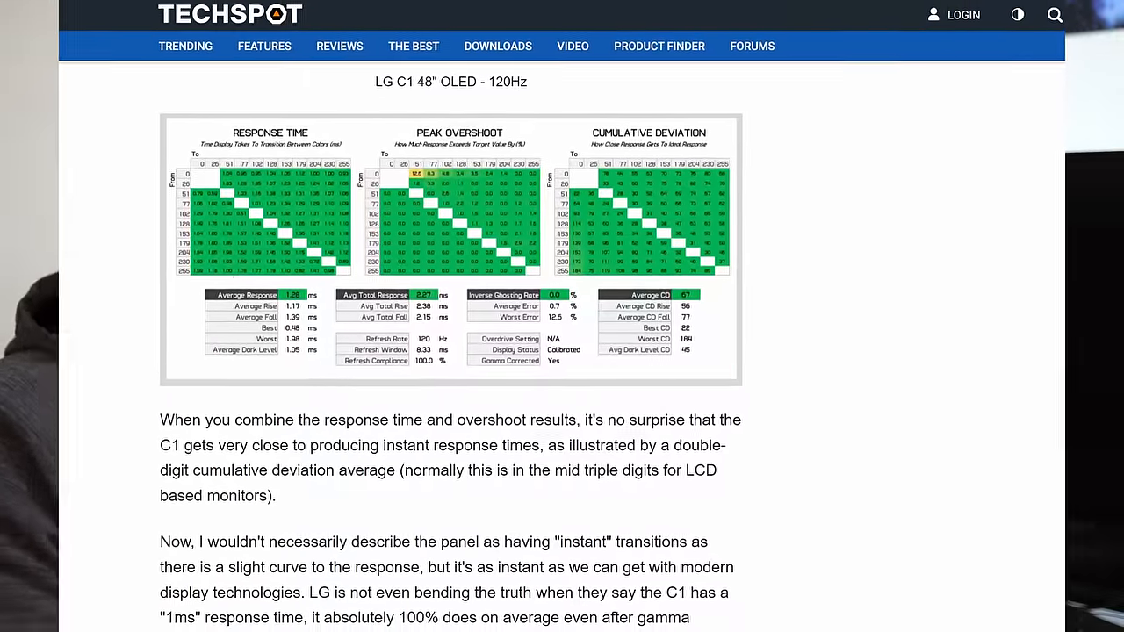
scroll(down, 3)
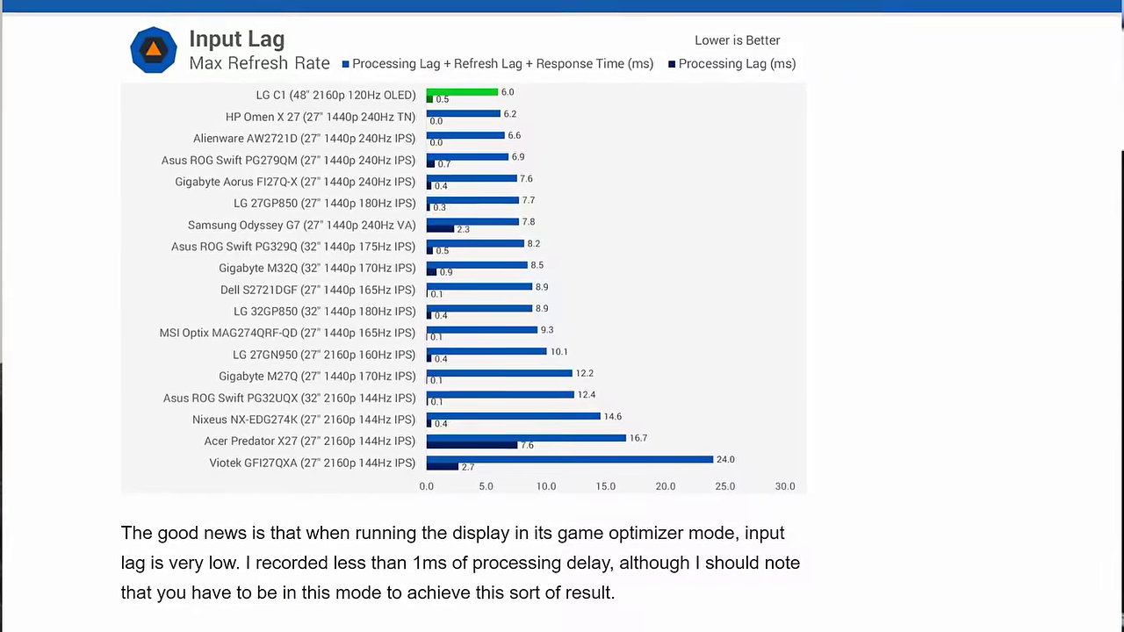